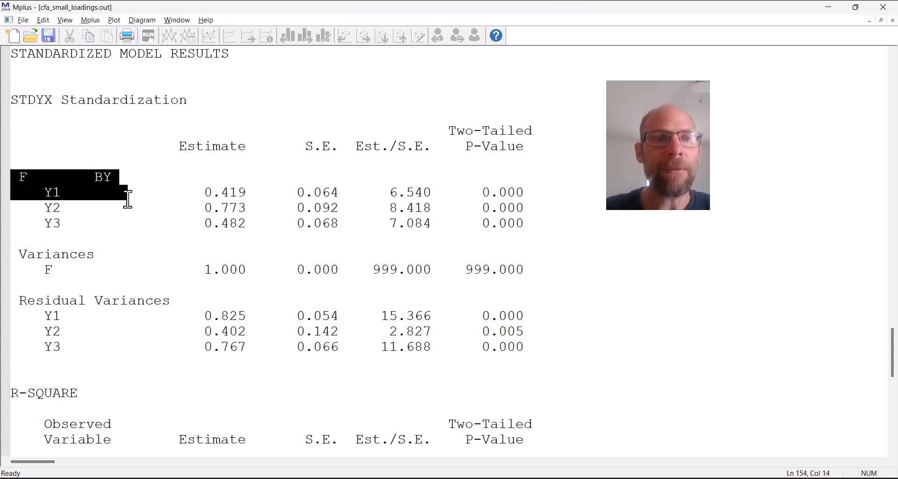
Step: Highlight the standardized loadings for Y1–Y3, then reveal the R-square table (0.175, 0.598, 0.233)
{"action": "left_click_drag", "start_coordinate": [129, 194], "coordinate": [246, 223]}
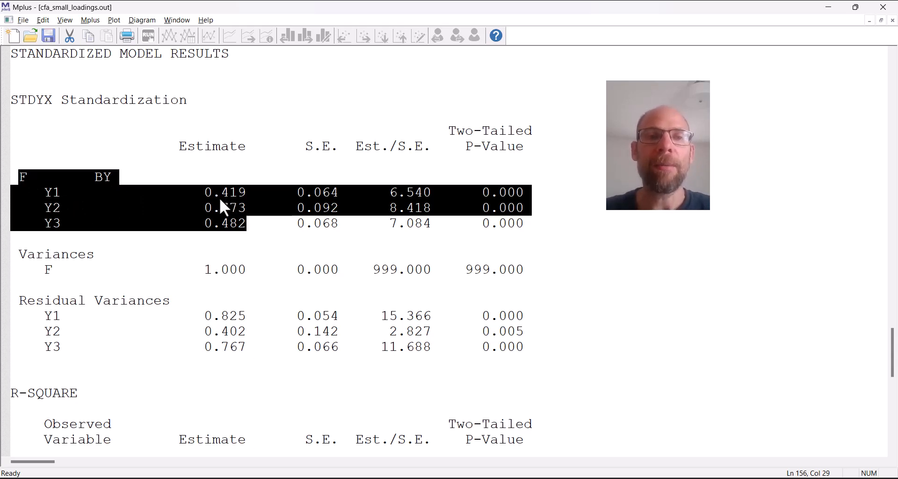
{"action": "mouse_move", "coordinate": [251, 215]}
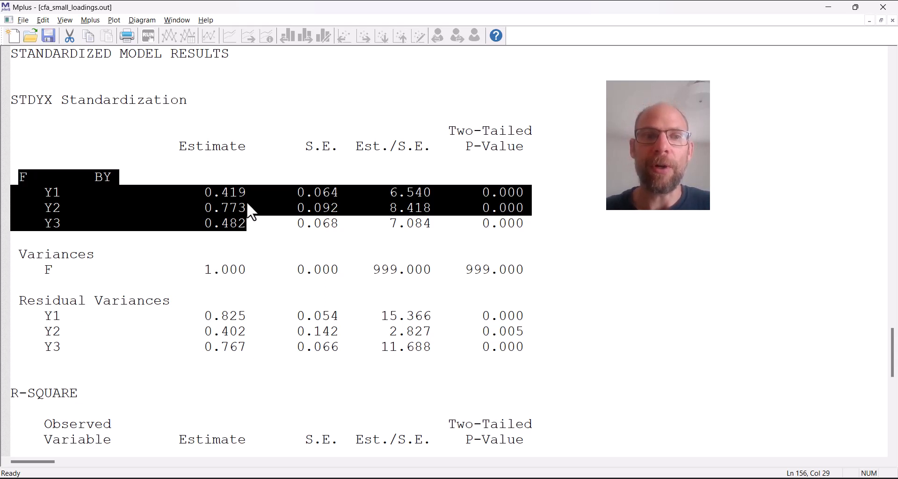
{"action": "mouse_move", "coordinate": [229, 183]}
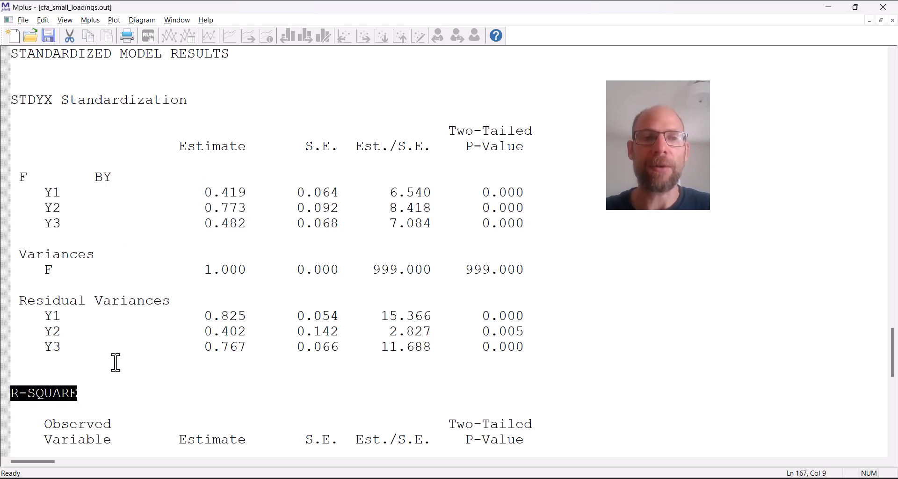
{"action": "scroll", "scroll_direction": "down", "scroll_amount": 3}
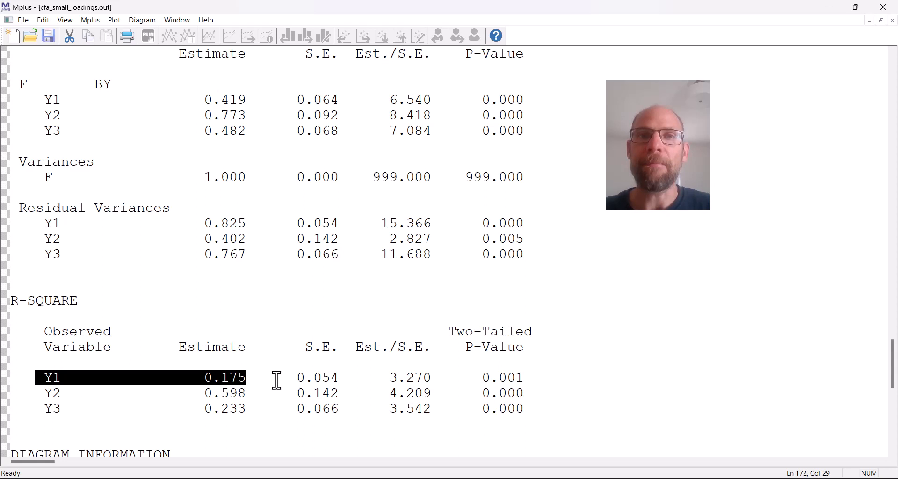
{"action": "mouse_move", "coordinate": [93, 81]}
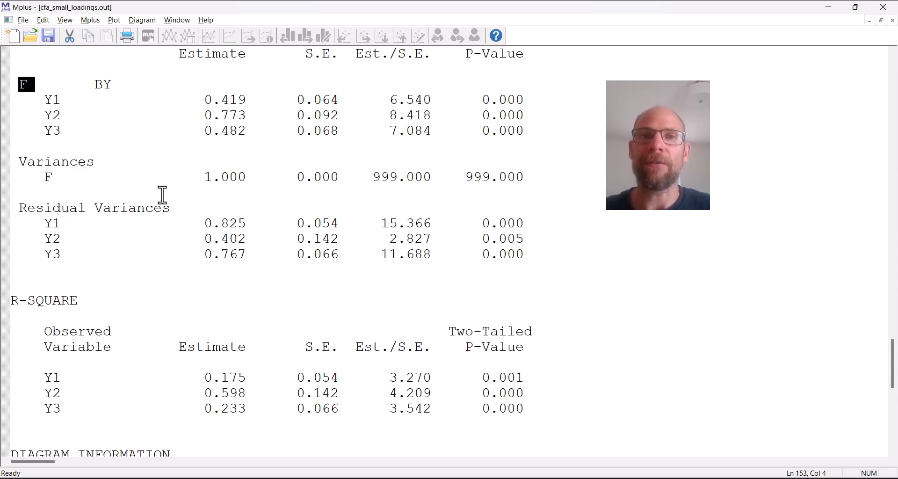
{"action": "mouse_move", "coordinate": [184, 224]}
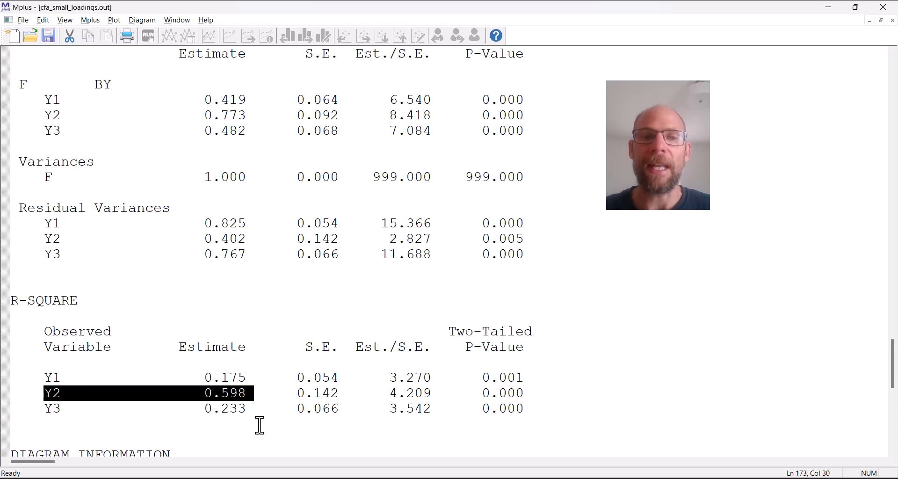
{"action": "mouse_move", "coordinate": [263, 422]}
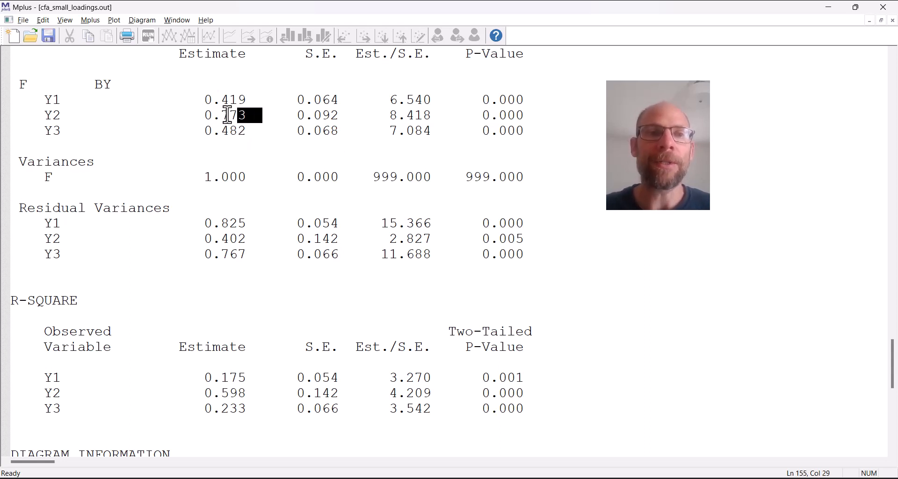
{"action": "triple_click", "coordinate": [51, 115]}
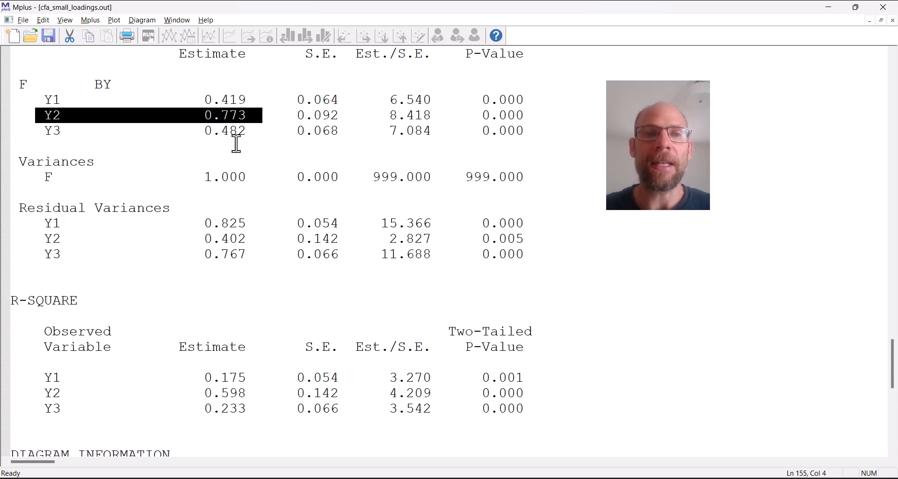
{"action": "mouse_move", "coordinate": [259, 191]}
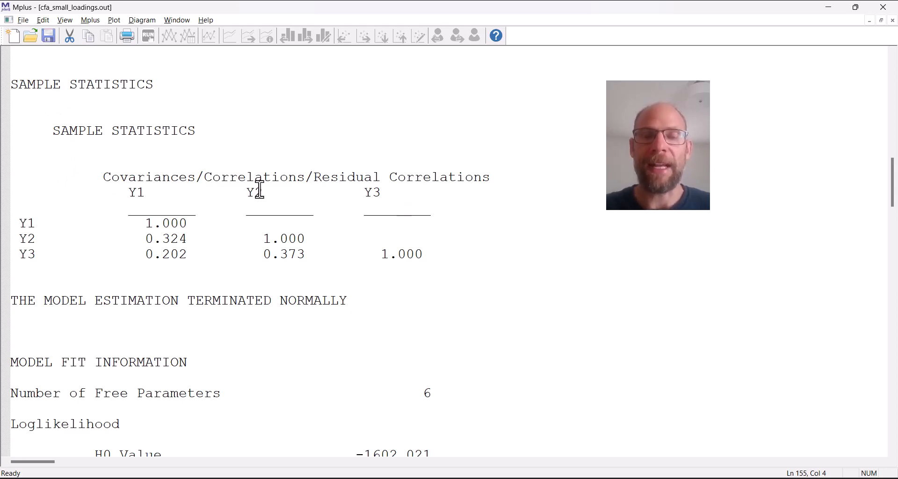
{"action": "mouse_move", "coordinate": [186, 192]}
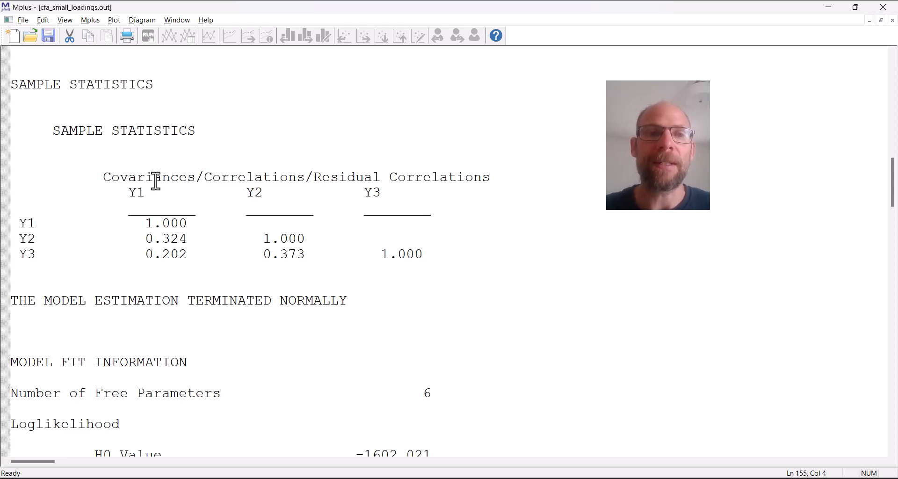
{"action": "double_click", "coordinate": [445, 177]}
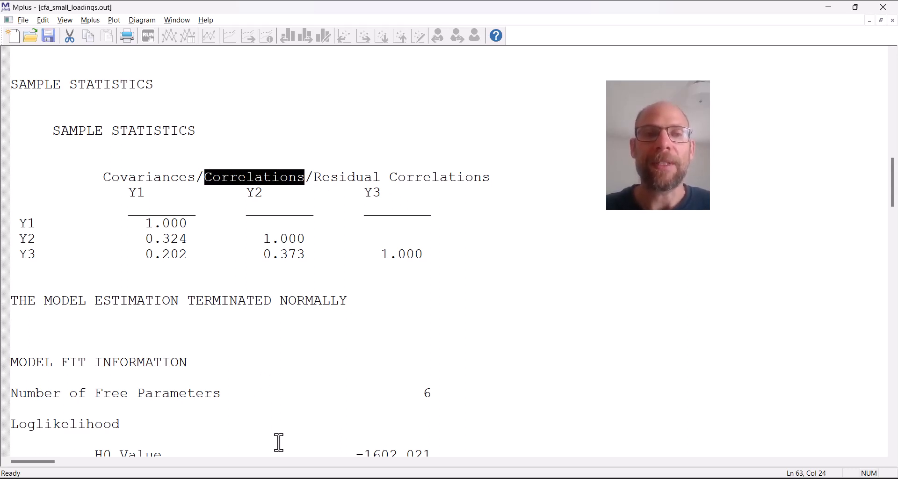
{"action": "mouse_move", "coordinate": [235, 431]}
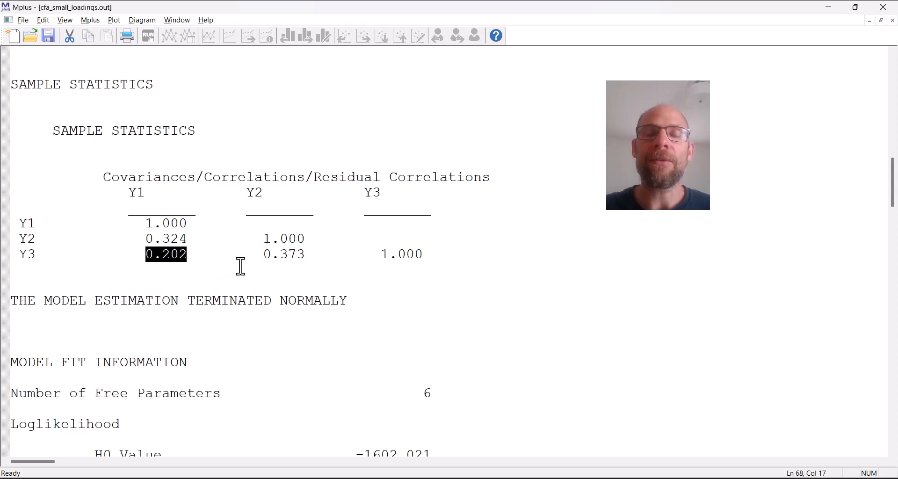
{"action": "mouse_move", "coordinate": [246, 264]}
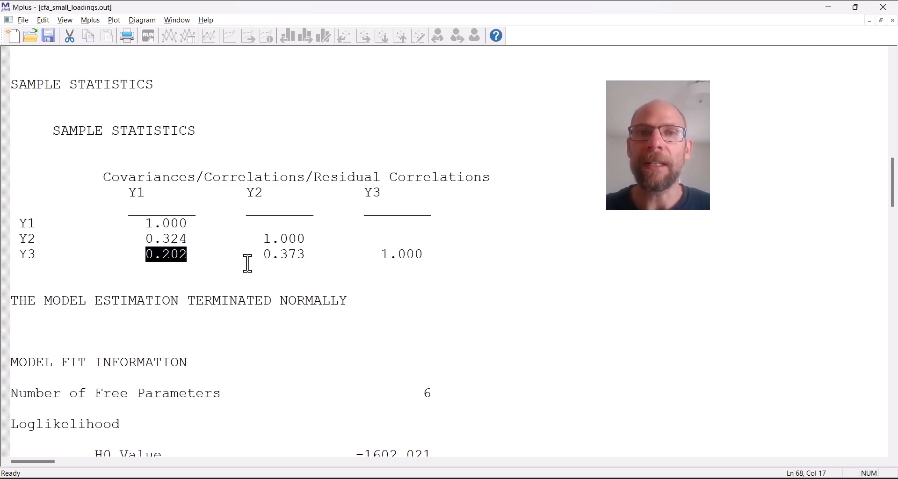
{"action": "mouse_move", "coordinate": [61, 245]}
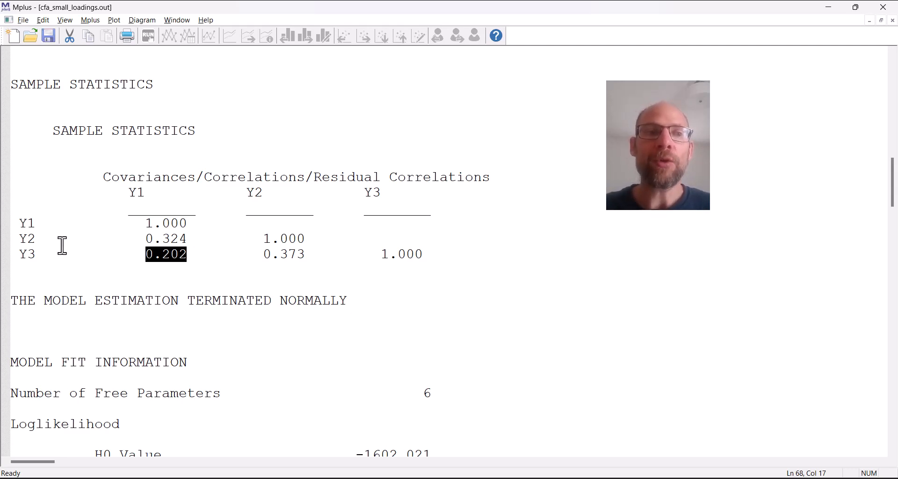
{"action": "left_click", "coordinate": [189, 239]}
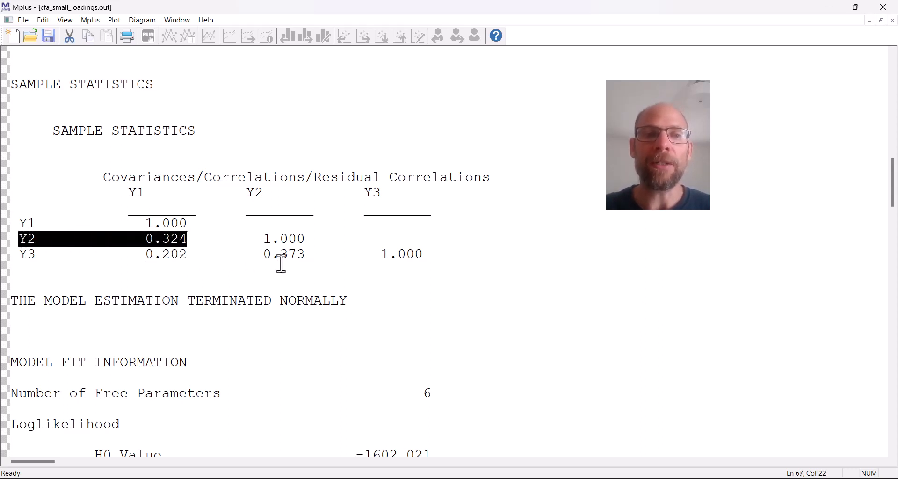
{"action": "left_click", "coordinate": [279, 253]}
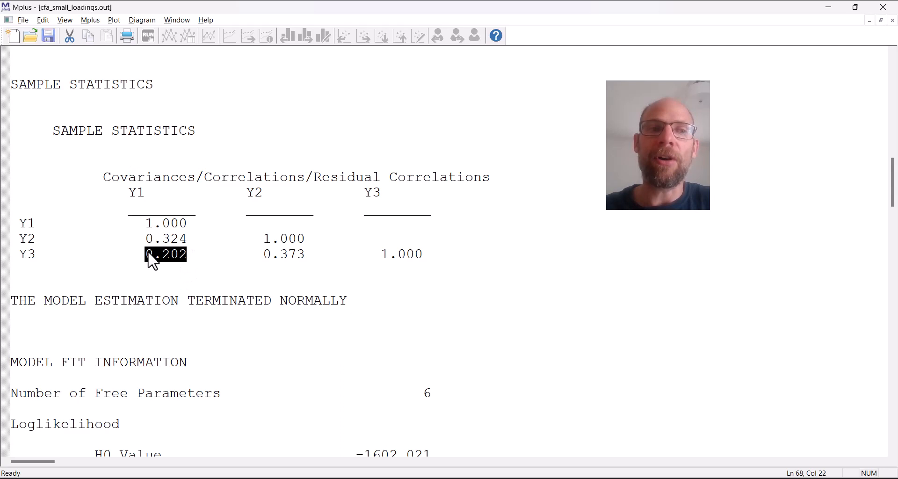
{"action": "mouse_move", "coordinate": [169, 270]}
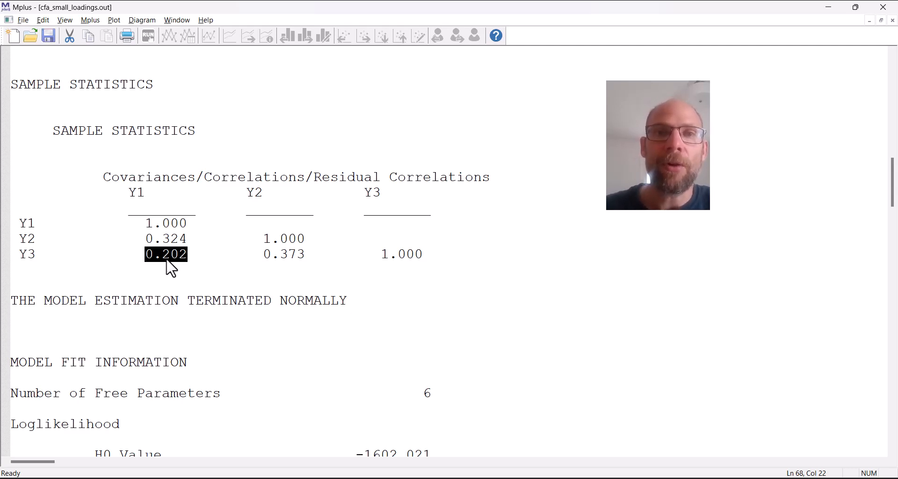
Step: Highlight the Y3–Y1 sample correlation 0.202, then return to the STDYX loadings and residual variances
{"action": "left_click", "coordinate": [166, 239]}
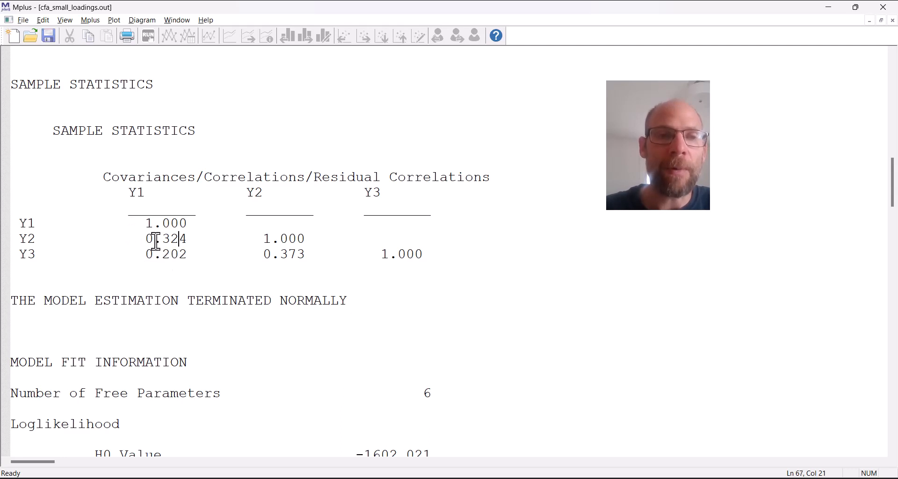
{"action": "mouse_move", "coordinate": [146, 255]}
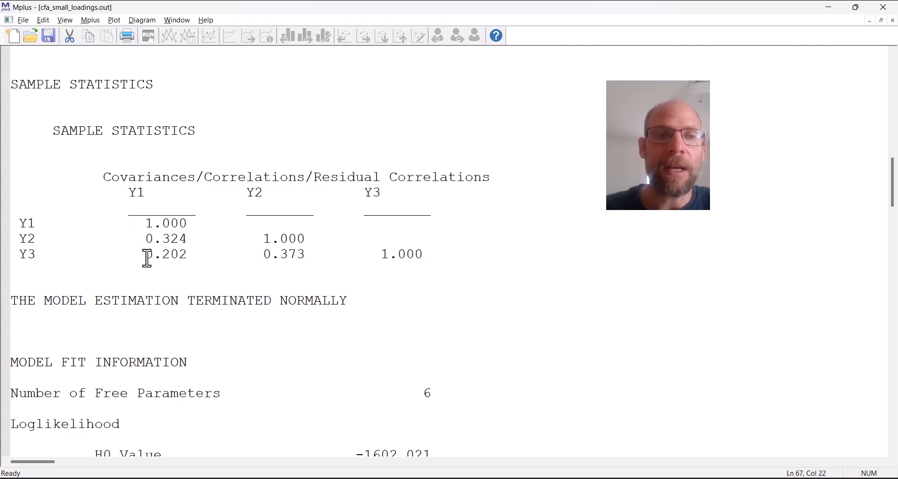
{"action": "double_click", "coordinate": [164, 253]}
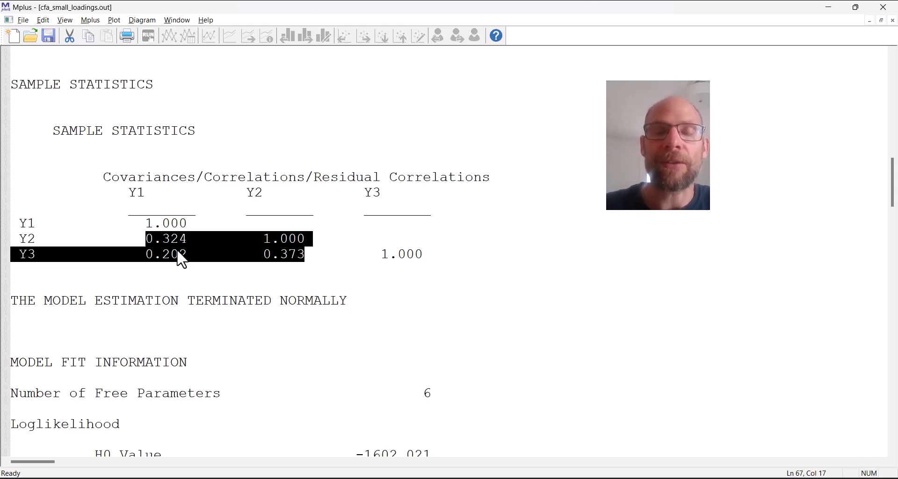
{"action": "scroll", "scroll_direction": "down", "scroll_amount": 3}
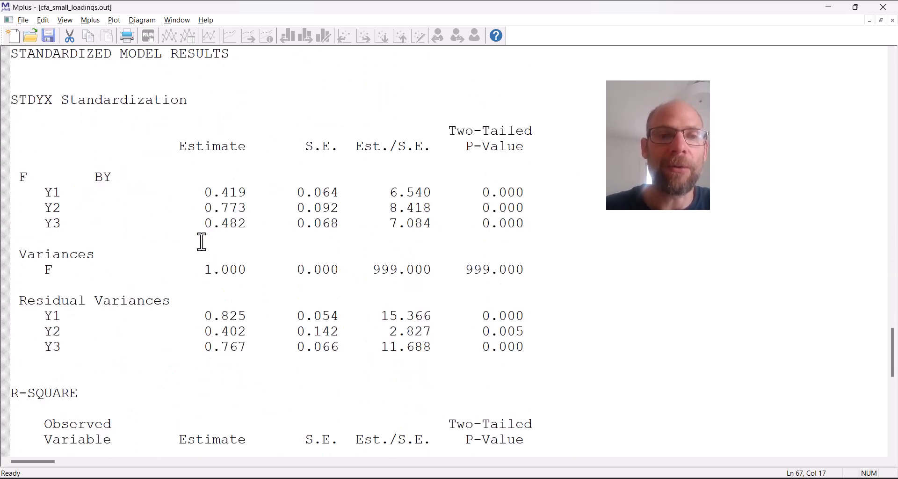
{"action": "double_click", "coordinate": [223, 192]}
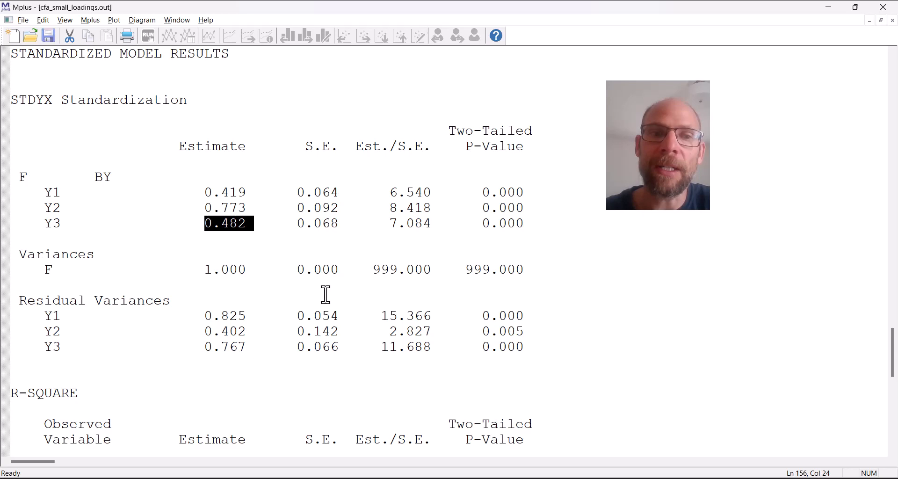
{"action": "scroll", "scroll_direction": "down", "scroll_amount": 3}
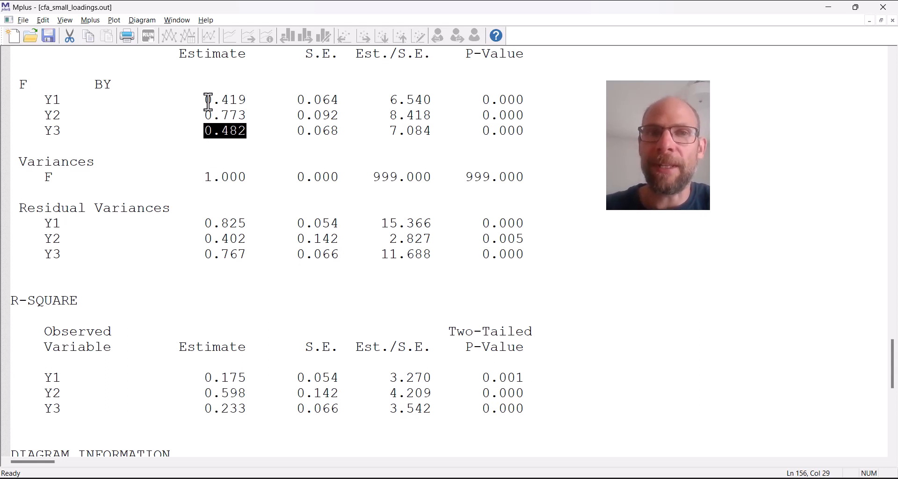
{"action": "mouse_move", "coordinate": [211, 350]}
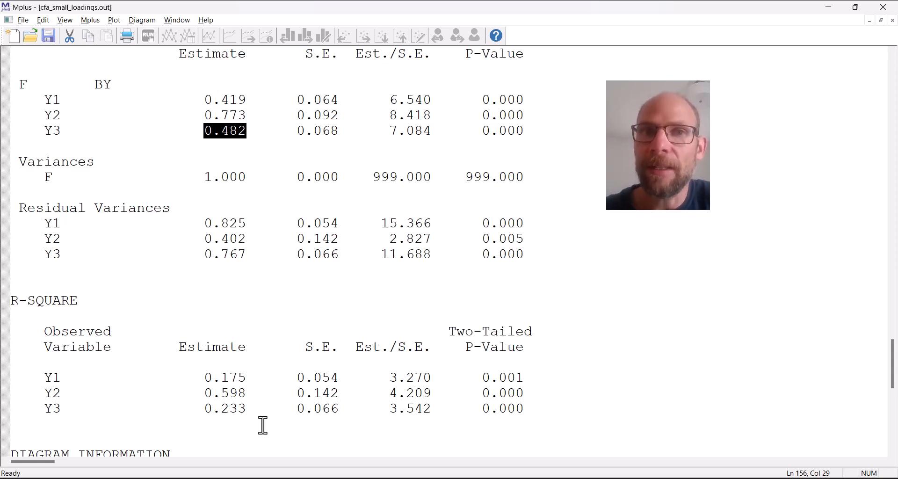
{"action": "mouse_move", "coordinate": [17, 344]}
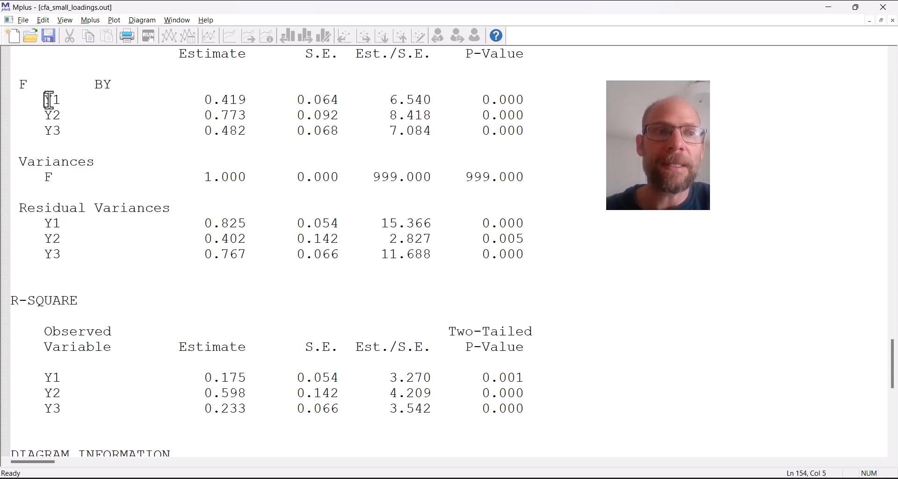
{"action": "left_click_drag", "start_coordinate": [48, 99], "coordinate": [246, 131]}
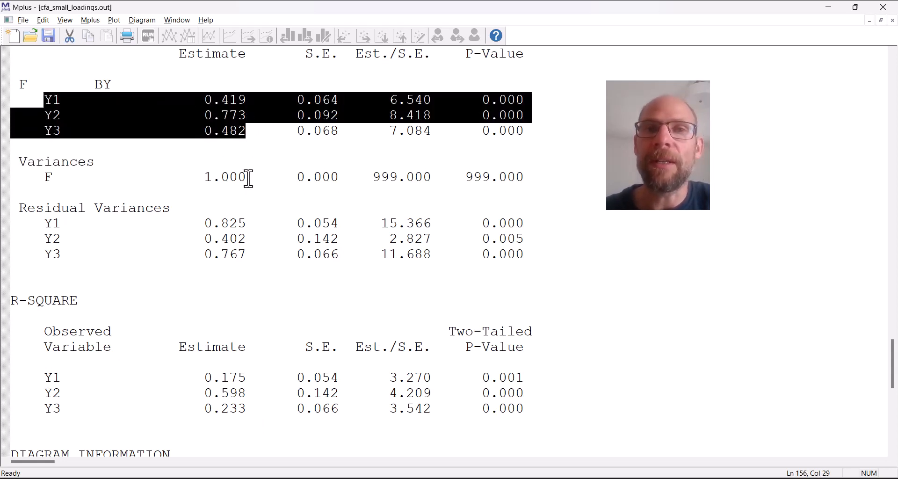